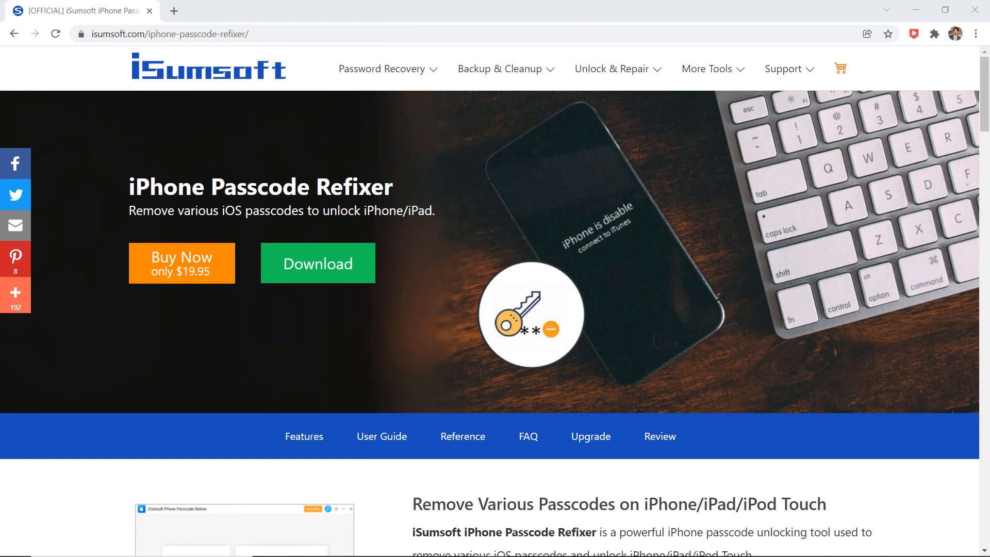
pyautogui.moveTo(598, 315)
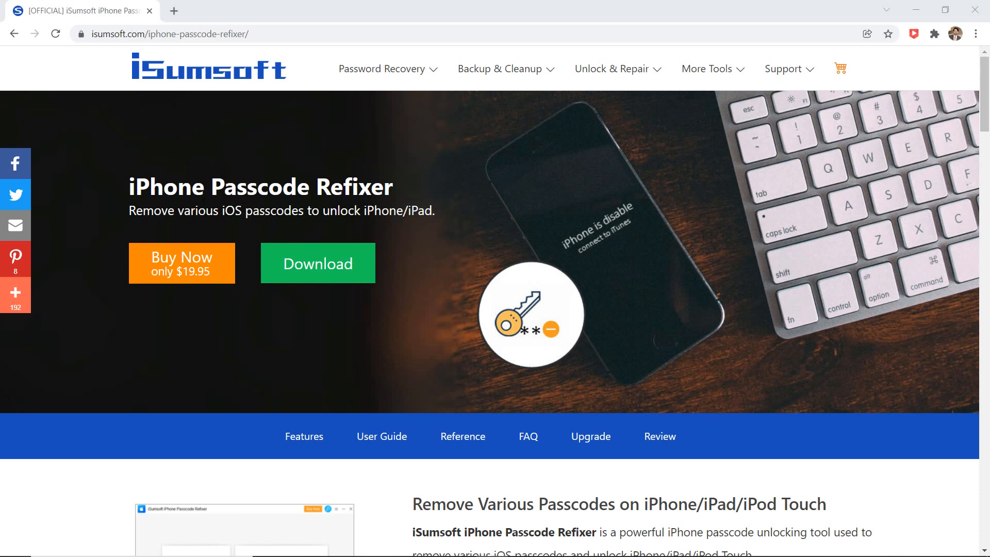
pyautogui.moveTo(150, 223)
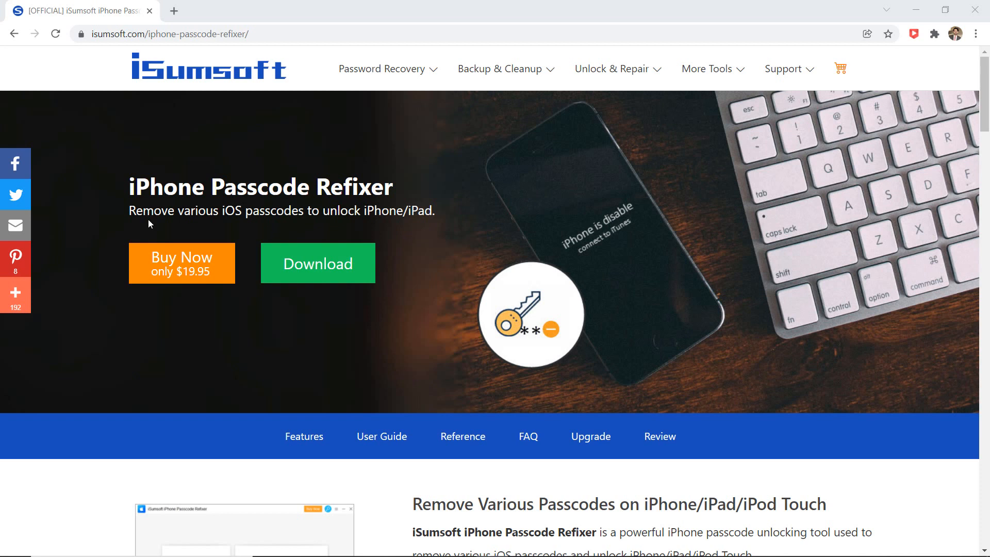
pyautogui.moveTo(370, 230)
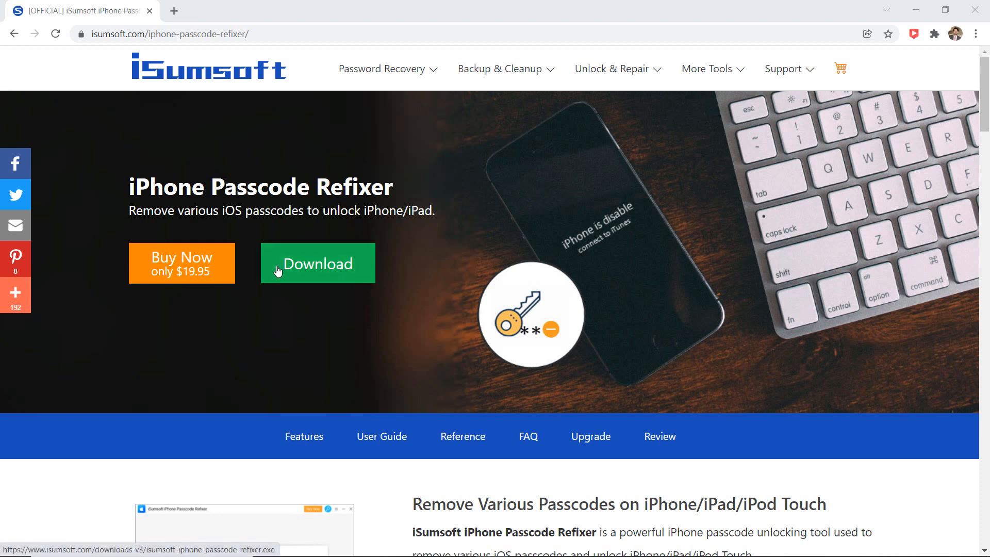
pyautogui.moveTo(281, 274)
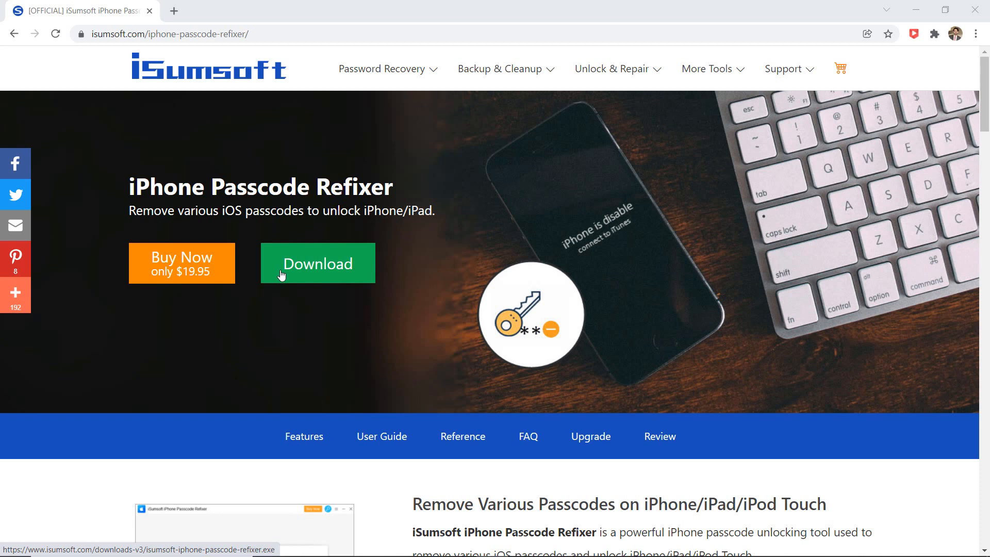
# Step: Download the iPhone Passcode Refixer installer from the iSumsoft product page
pyautogui.click(318, 263)
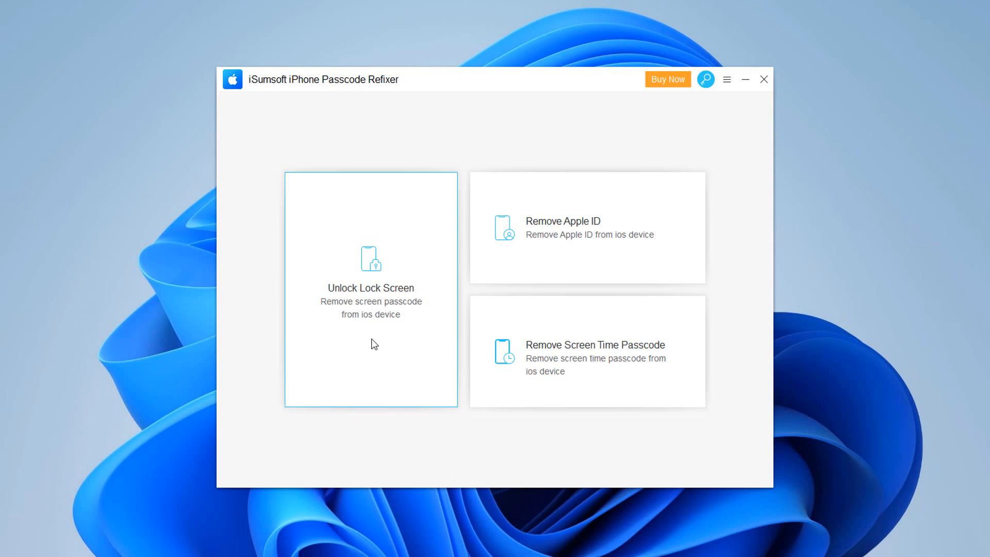
pyautogui.moveTo(374, 335)
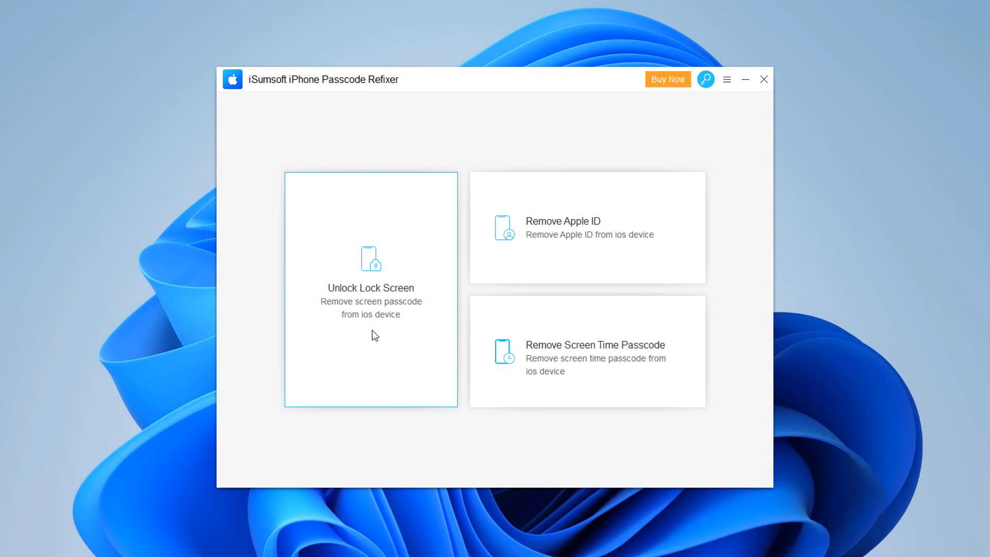
pyautogui.moveTo(562, 261)
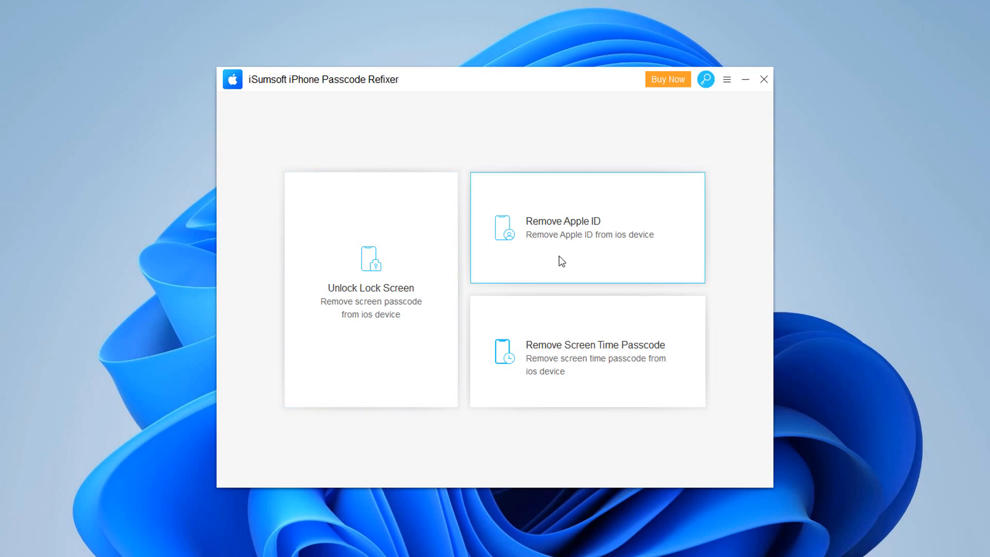
pyautogui.moveTo(565, 258)
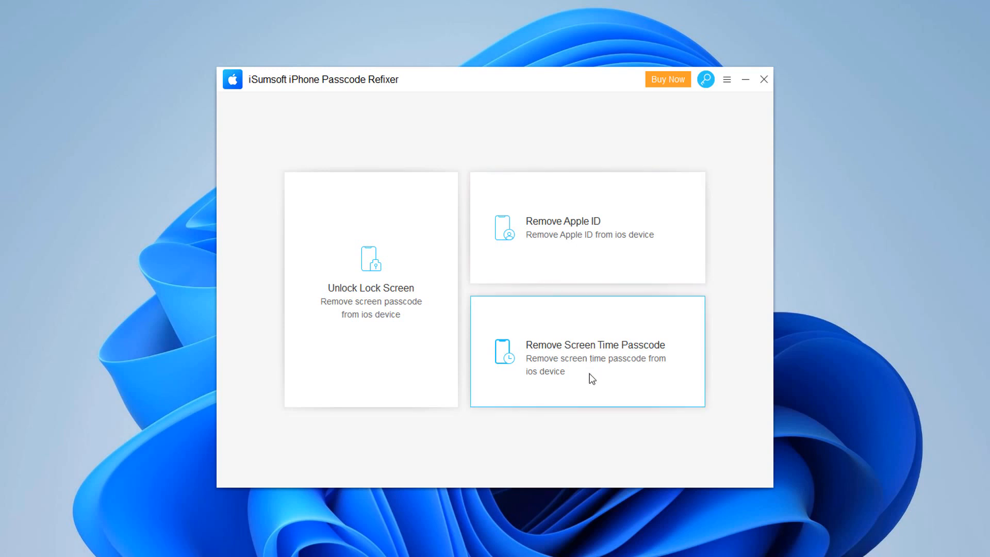
pyautogui.moveTo(376, 337)
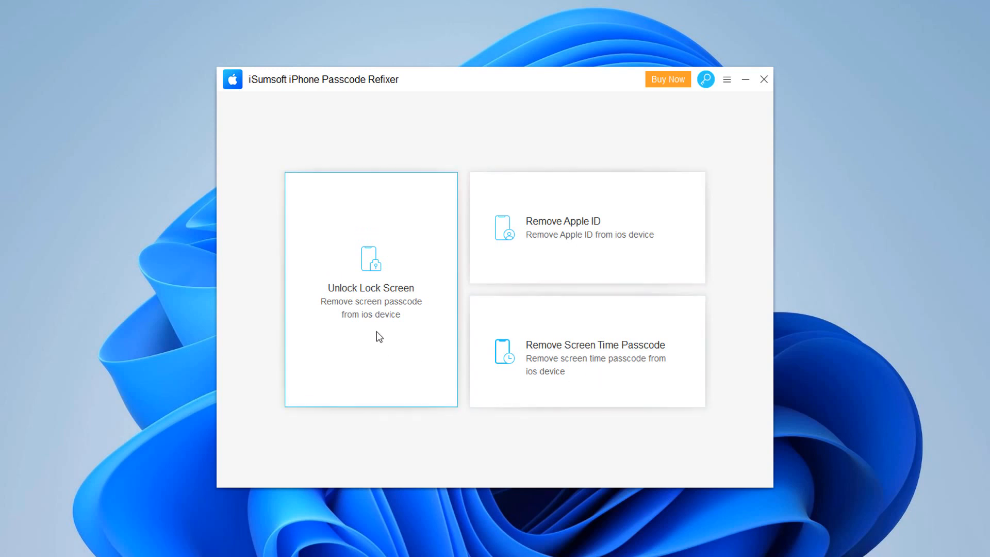
pyautogui.moveTo(374, 331)
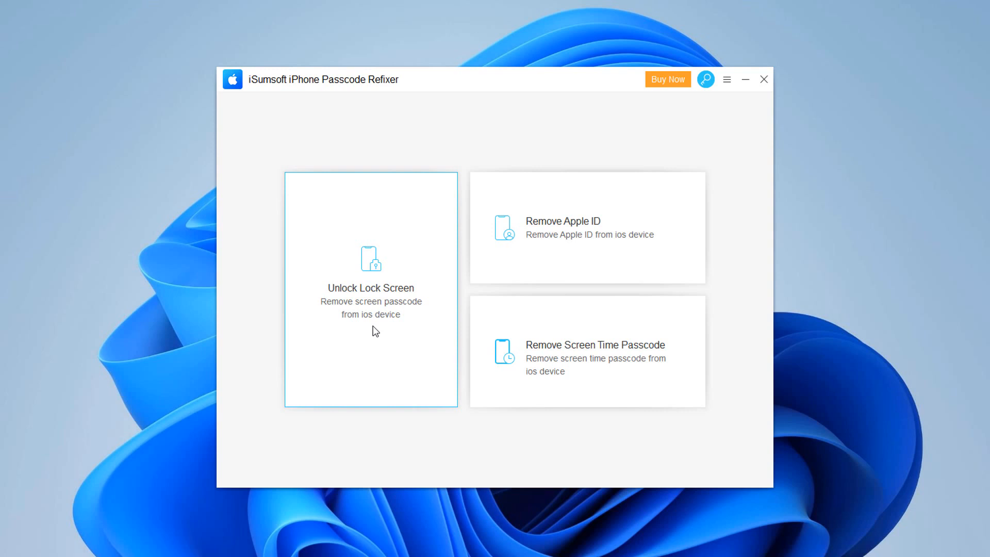
# Step: Start Unlock Lock Screen and confirm the iPhone 6 is connected by USB
pyautogui.click(371, 287)
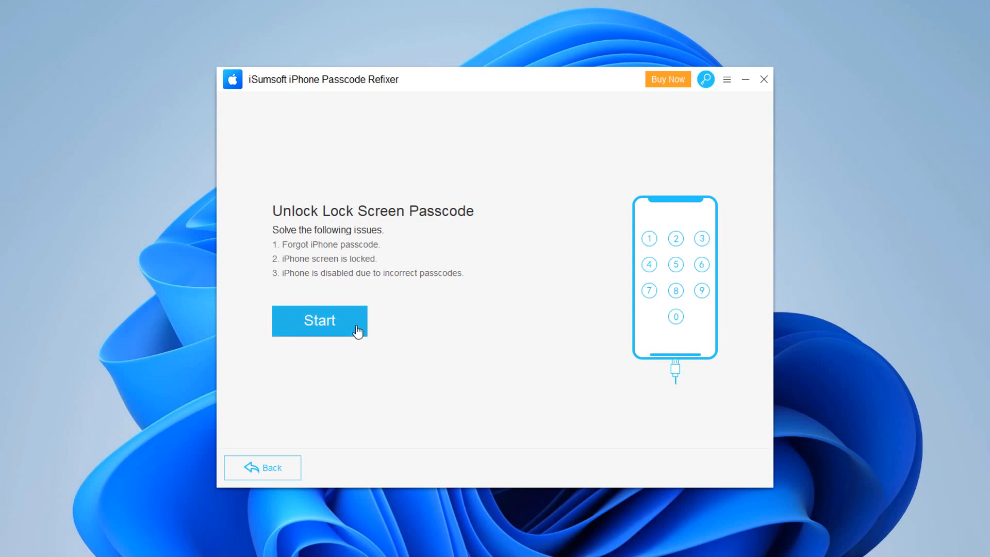
pyautogui.click(320, 321)
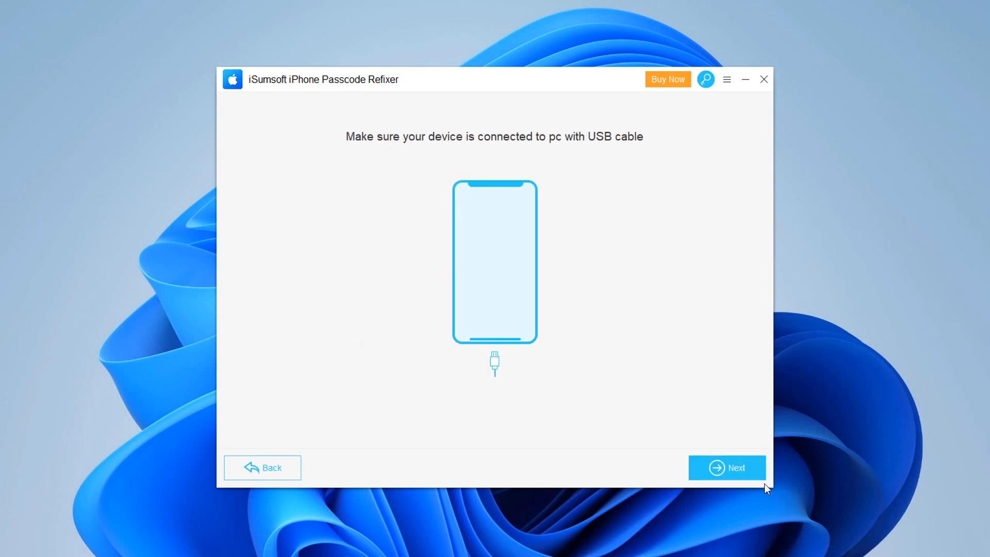
pyautogui.click(726, 467)
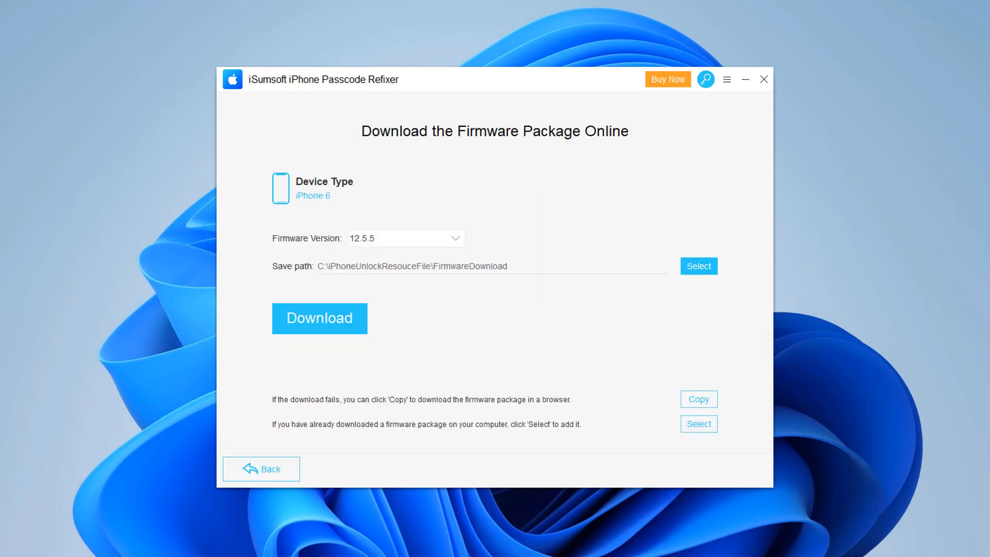
# Step: Download the iOS 12.5.5 firmware to the default path and let it verify
pyautogui.click(398, 238)
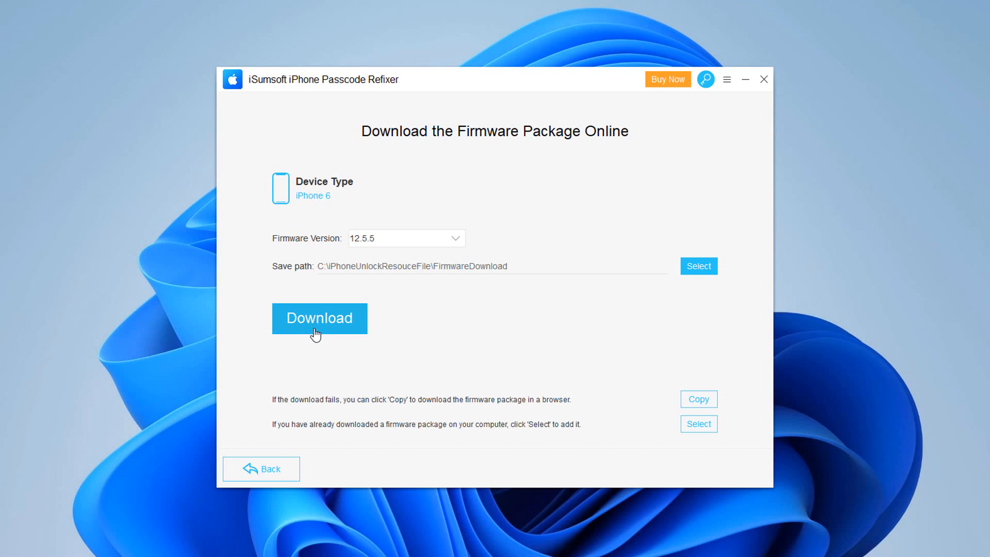
pyautogui.click(319, 318)
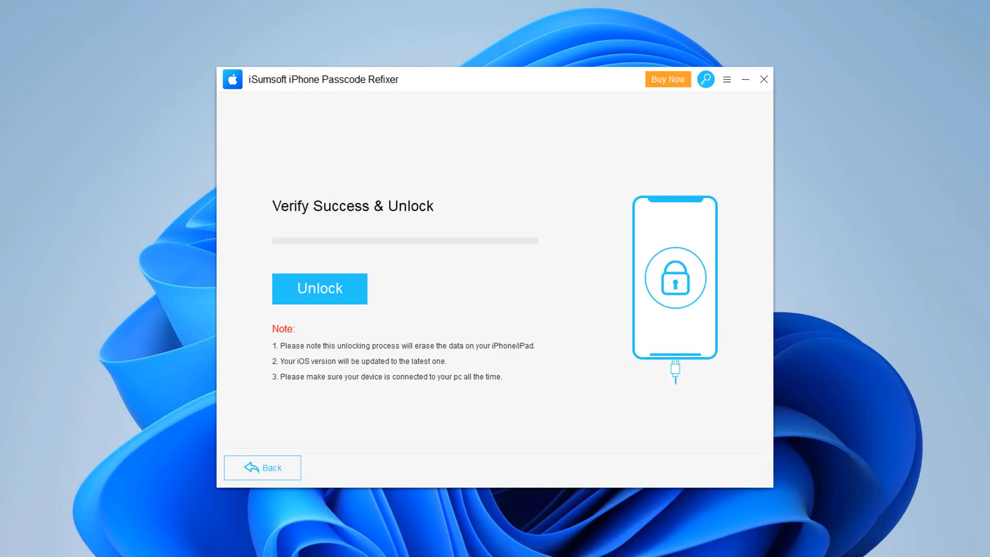
pyautogui.moveTo(358, 305)
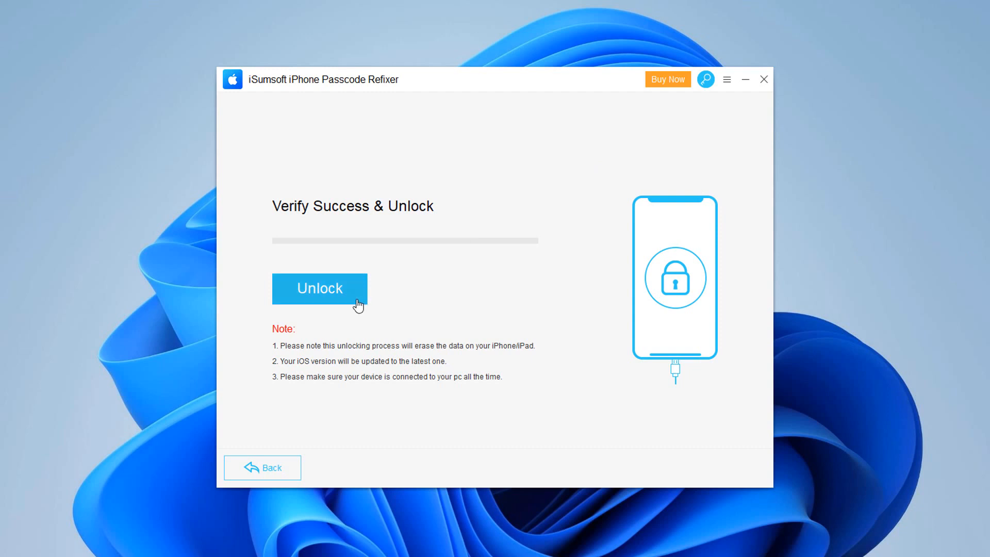
# Step: Run Unlock to remove the screen passcode until 'Unlock Successfully!' appears
pyautogui.click(320, 289)
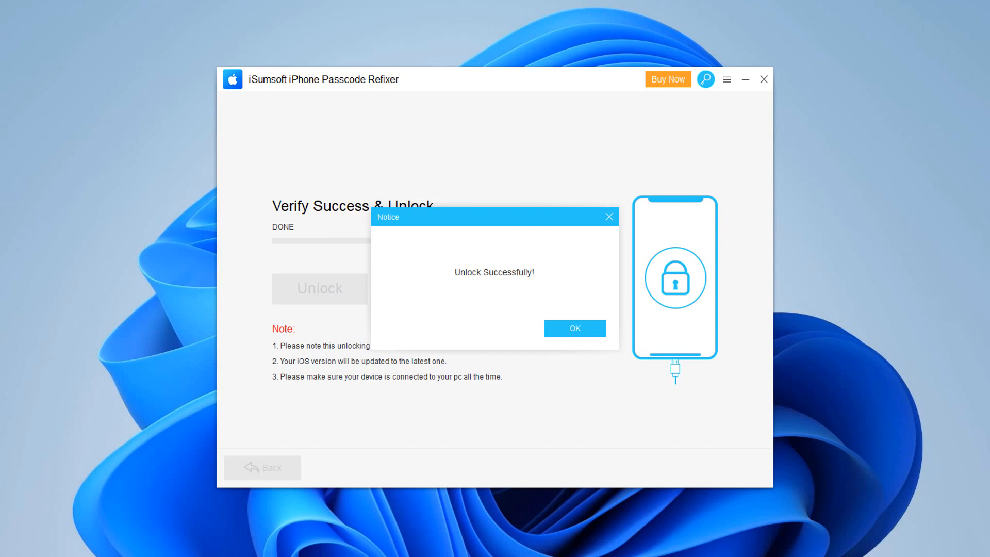
pyautogui.moveTo(906, 96)
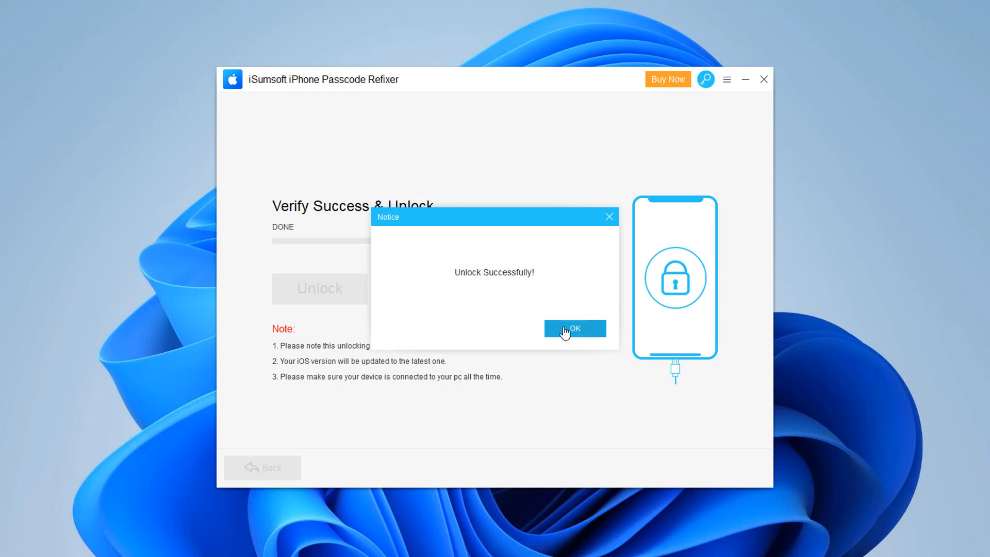
# Step: Close the success notice with OK, then Done on the final page
pyautogui.click(573, 329)
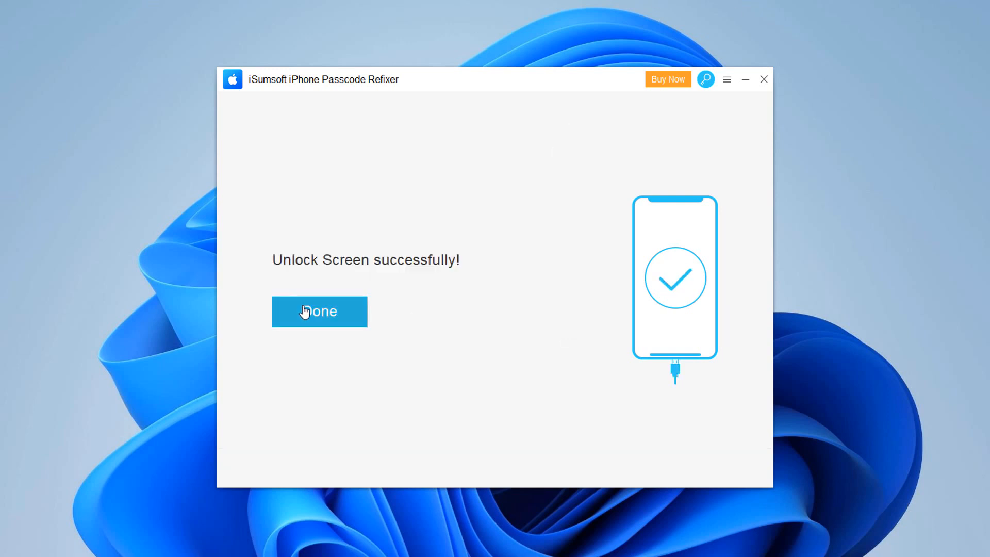
pyautogui.click(318, 311)
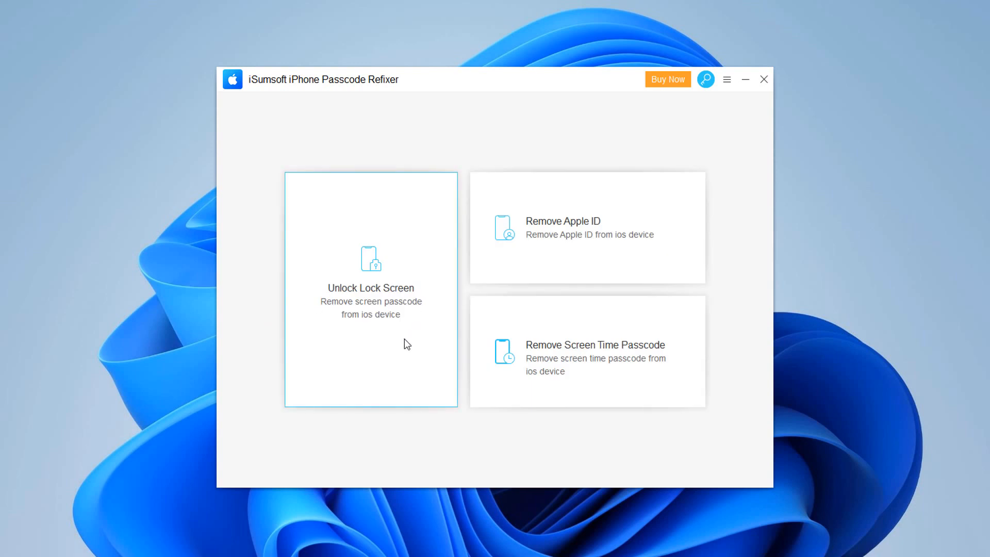